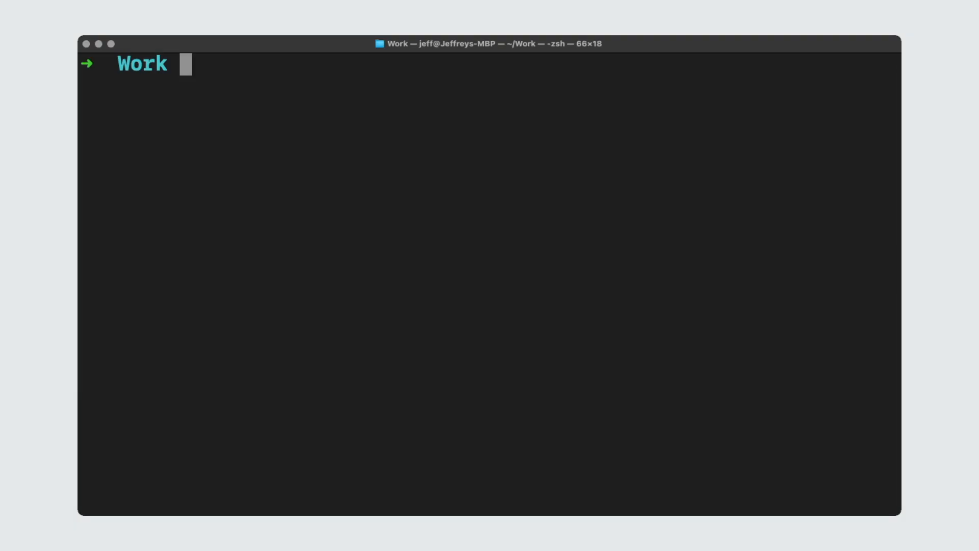
Create the autogen-agents-demo folder with a venv virtual environment and activate it.
text(mkdir)
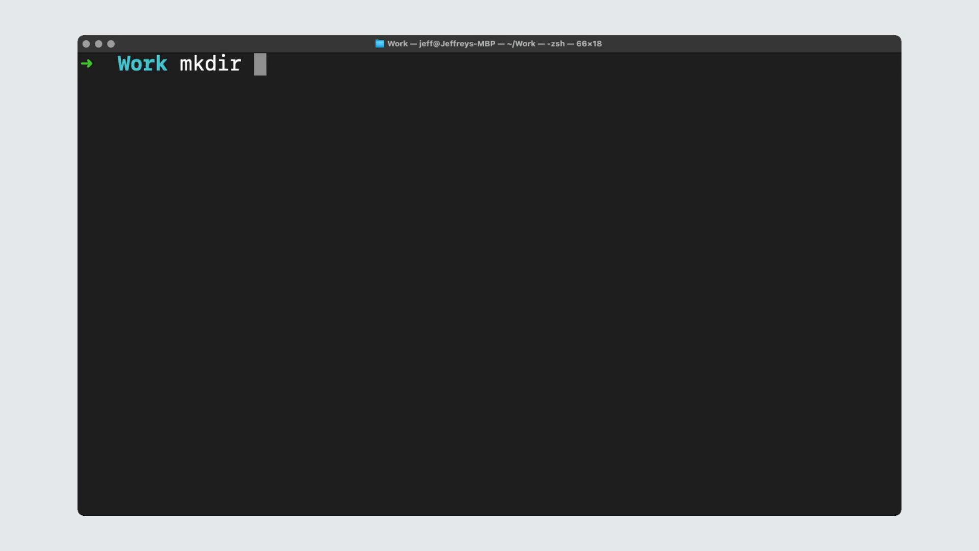
text(autogen-agents-demo)
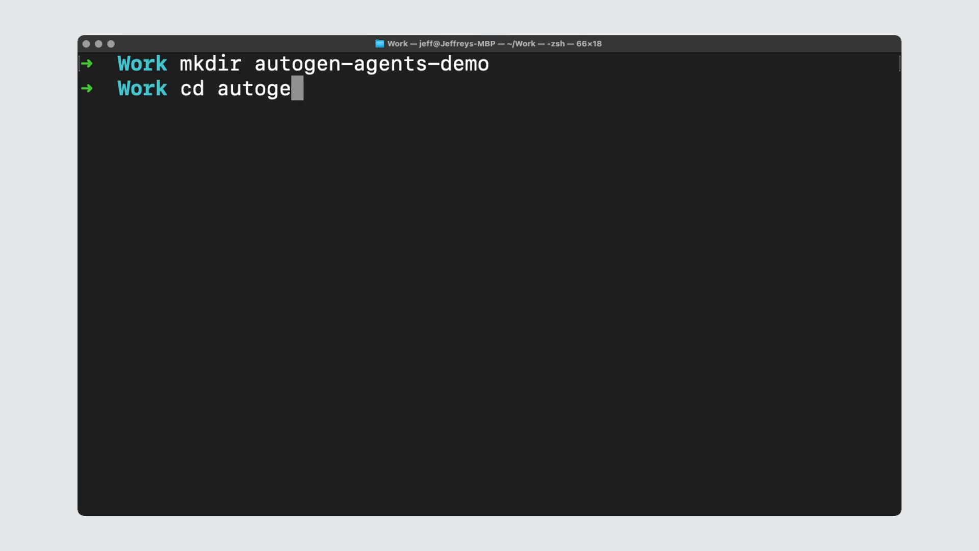
key(Return)
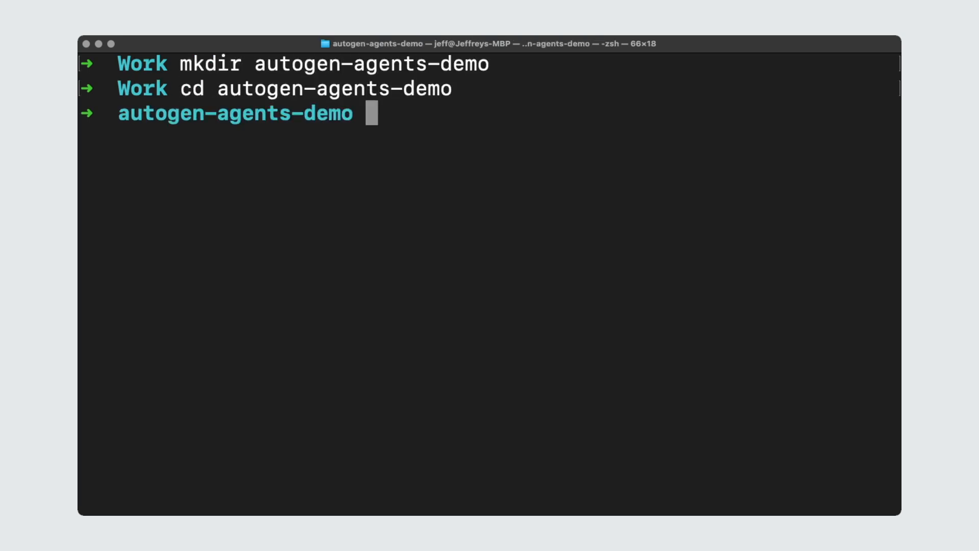
text(python3 -m venv ve)
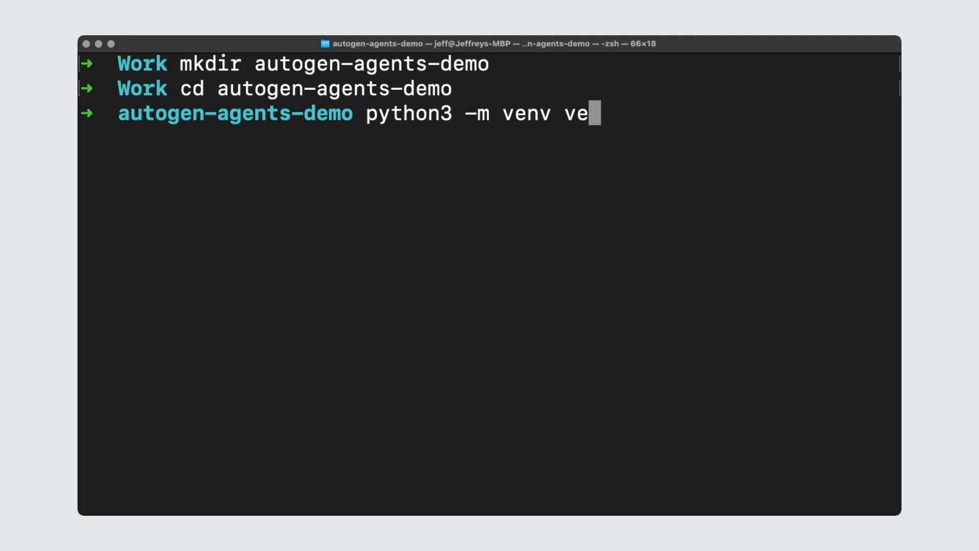
key(Return)
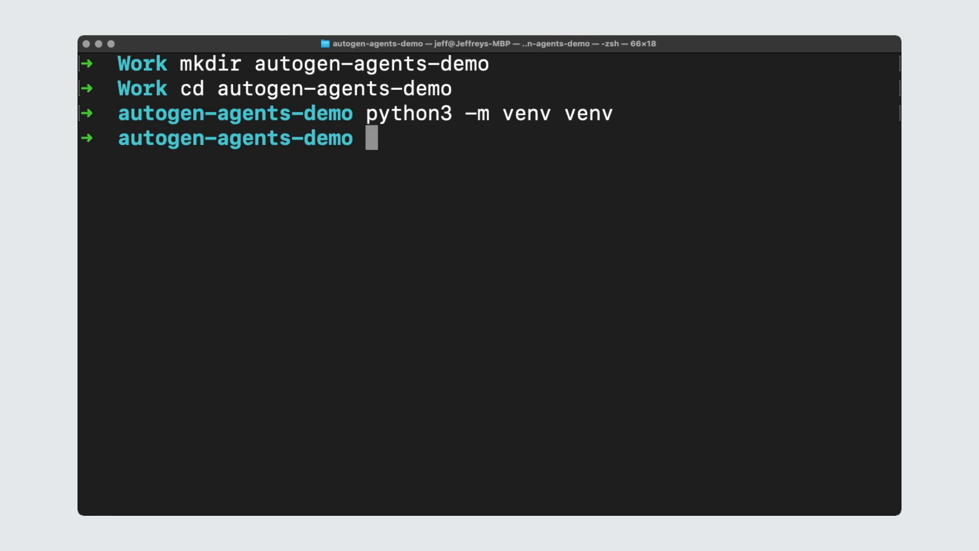
text(source venv/bin/)
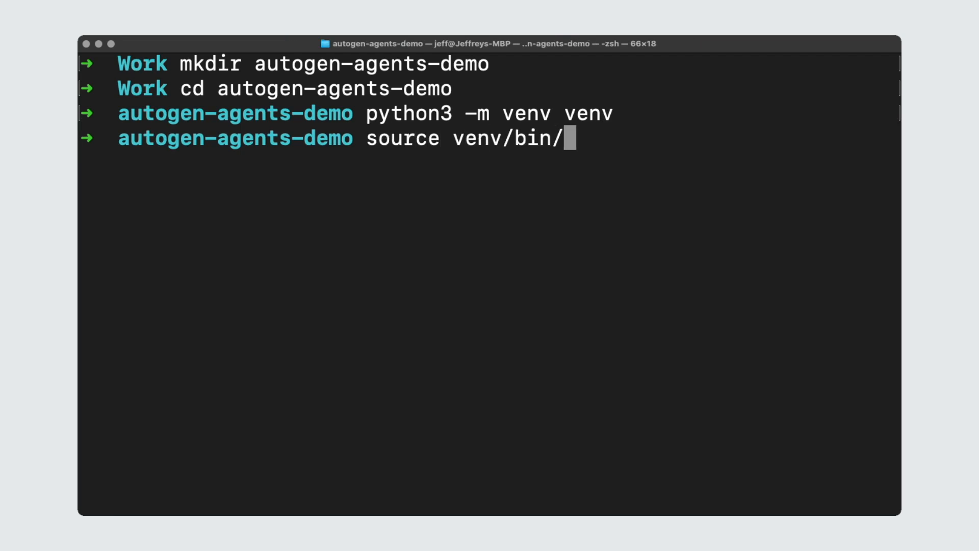
key(Return)
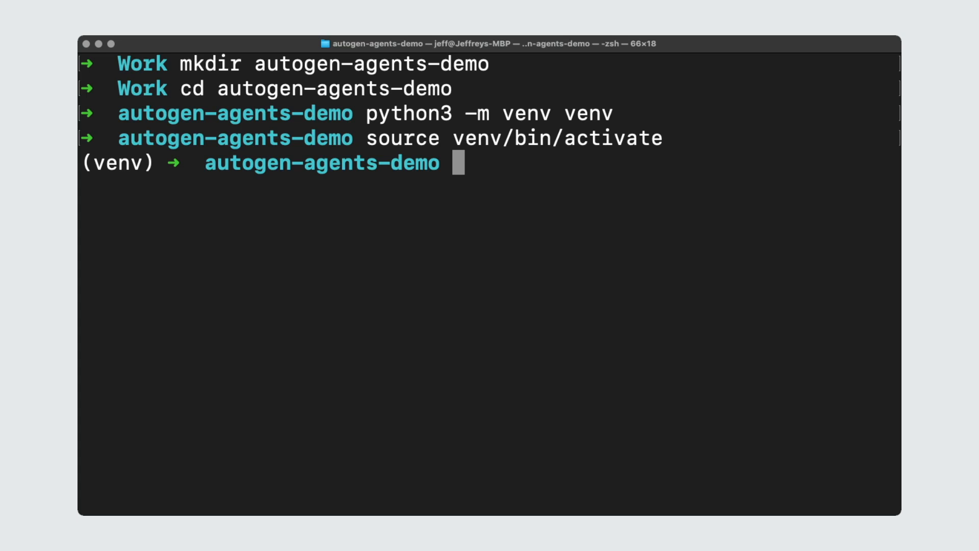
Export OPENAI_API_KEY, pip install the dependencies, and create an empty app.py.
text(export OPENAI_API_KEY=")
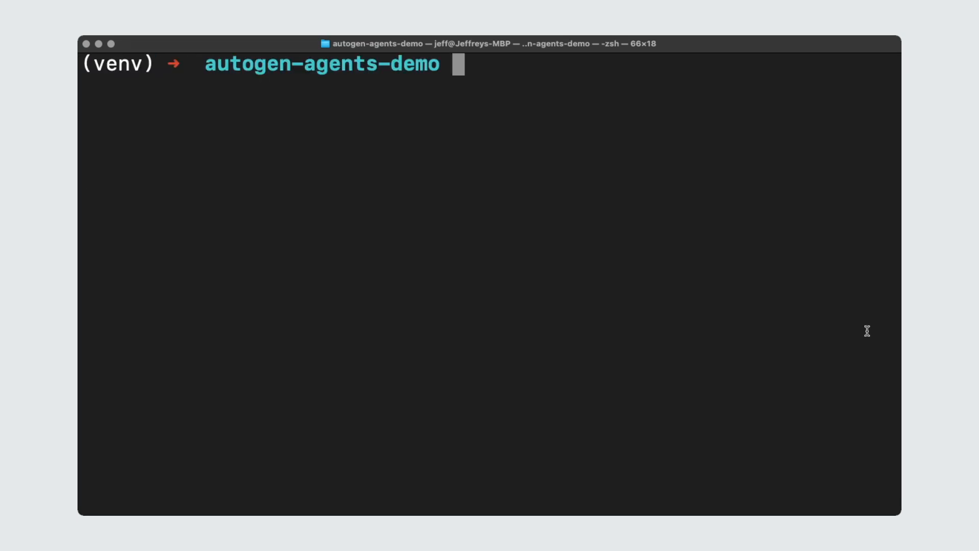
text(pip)
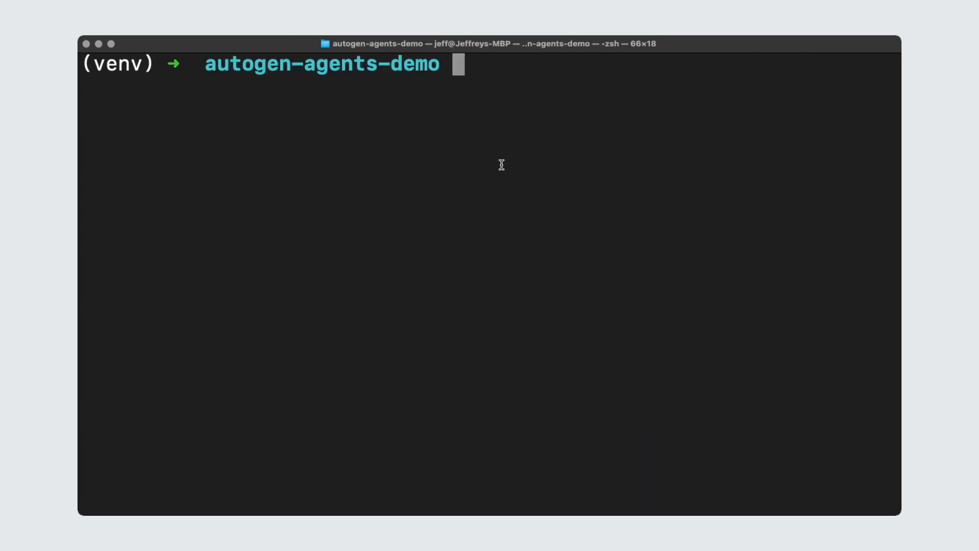
text(touch app.py)
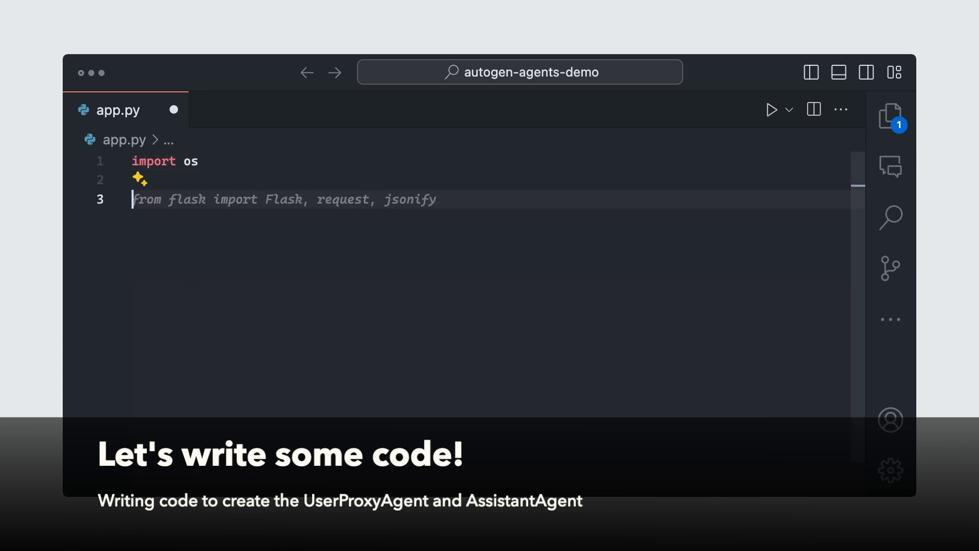
Define llm_config with the model entry and api_key read from os.environ["OPENAI_API_KEY"].
text(llm_)
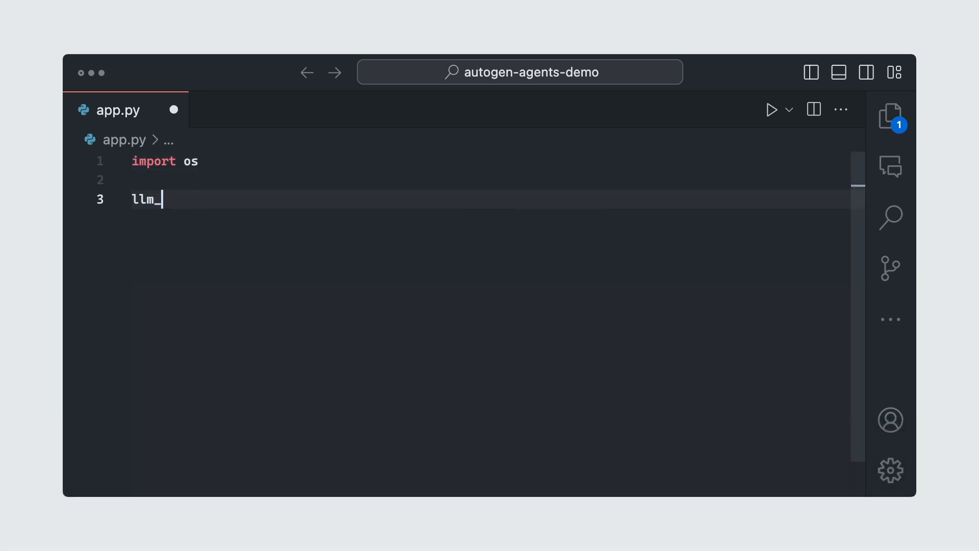
text(config = {"model_path": os.path.join(os.path.dirname(__file__), "model.pkl"),})
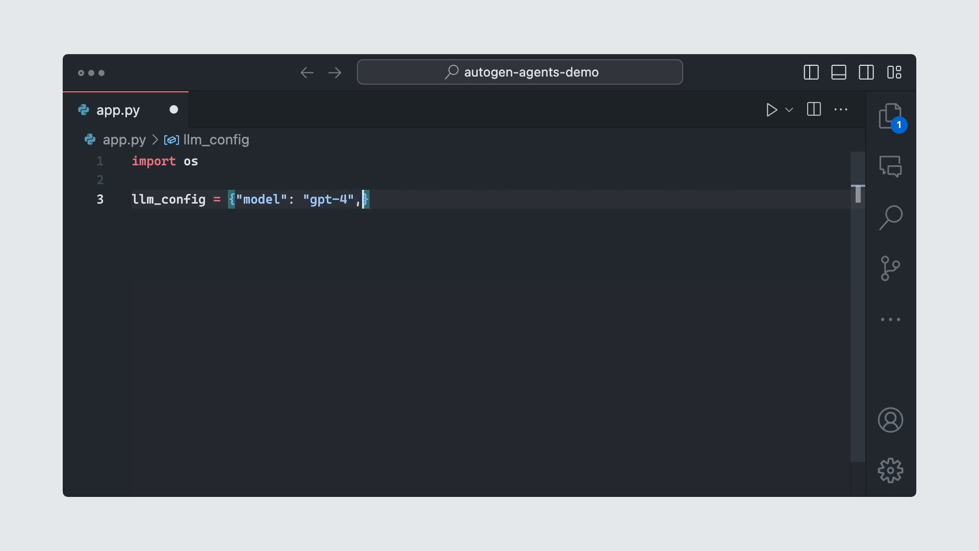
text("api_key": os.environ["OPENAI_API"])
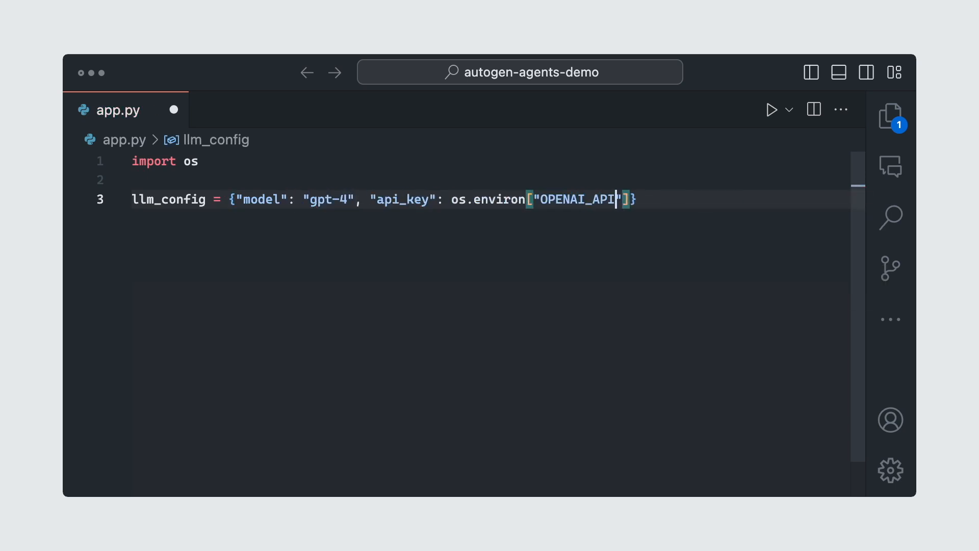
text(_KEY)
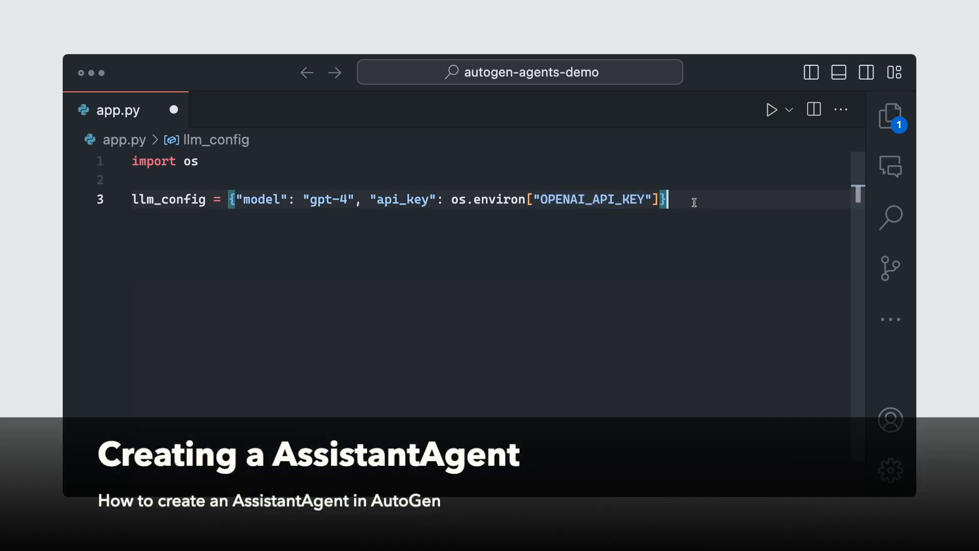
Import AssistantAgent and UserProxyAgent from autogen and create assistant = AssistantAgent with llm_config.
key(Enter)
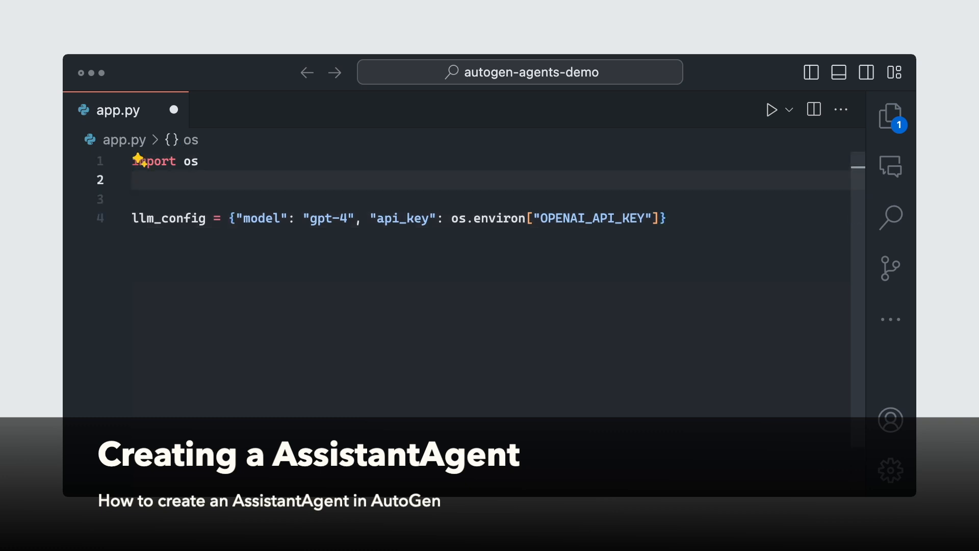
text(from autogen import AssistantAgent)
text(assistant = AssistantAgent("assitant)
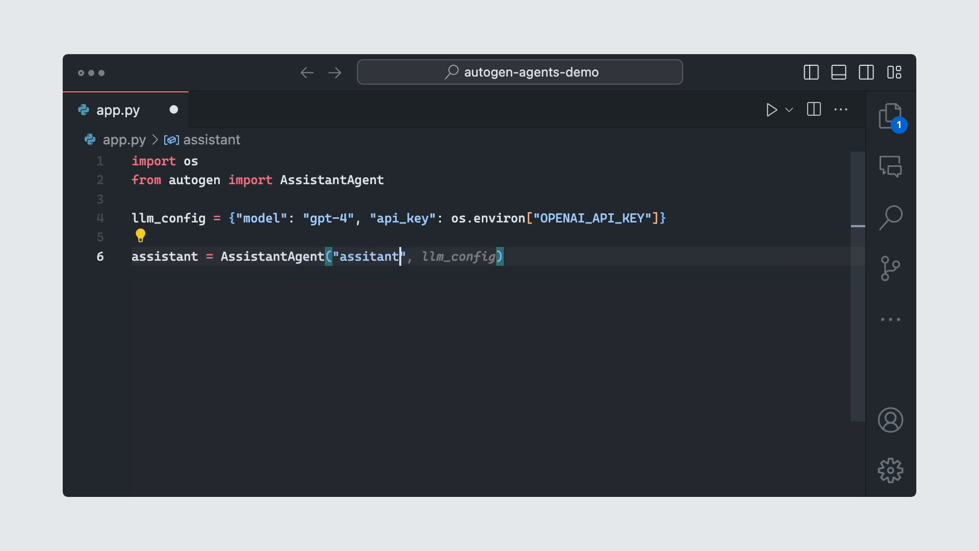
text(llm_config=llm_config)
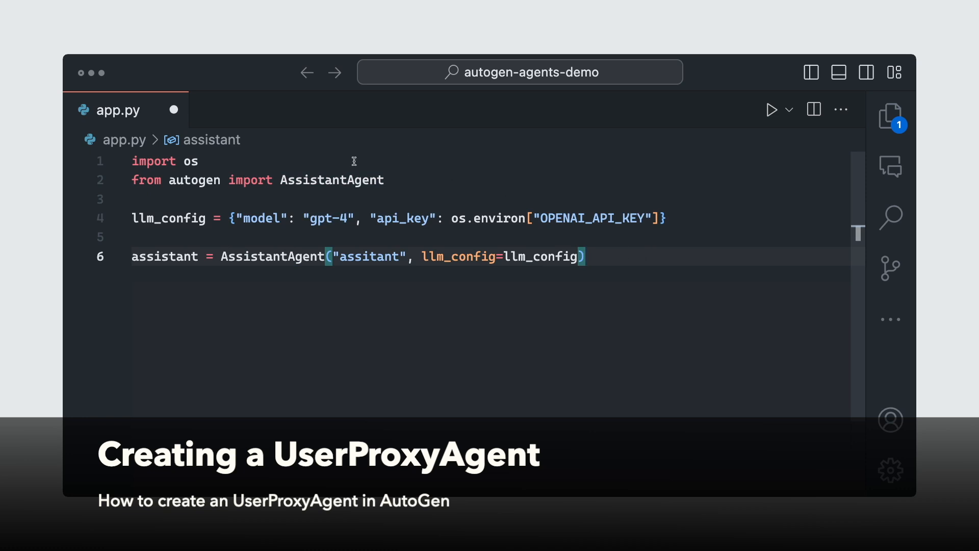
text(, UserProxyAgent)
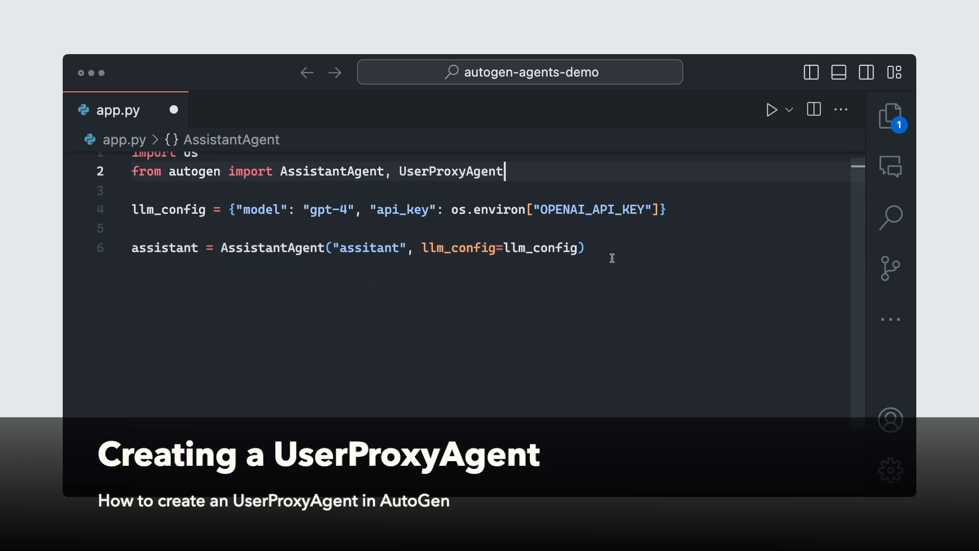
Create user_proxy = UserProxyAgent("userproxy") with human_input_mode="NEVER" and llm_config=False.
text(user_proxy = UserProxyAgent()
text(human_input)
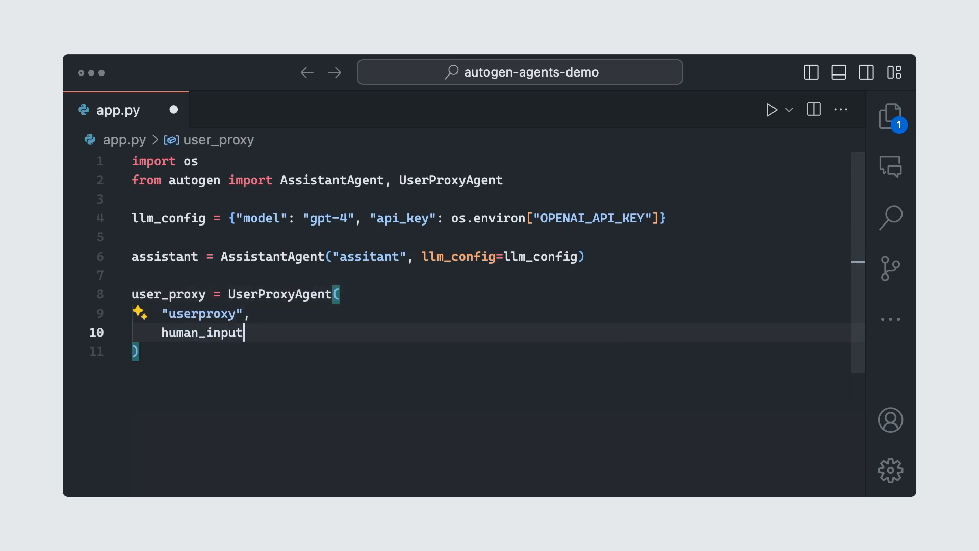
text(_mode="NEVER",)
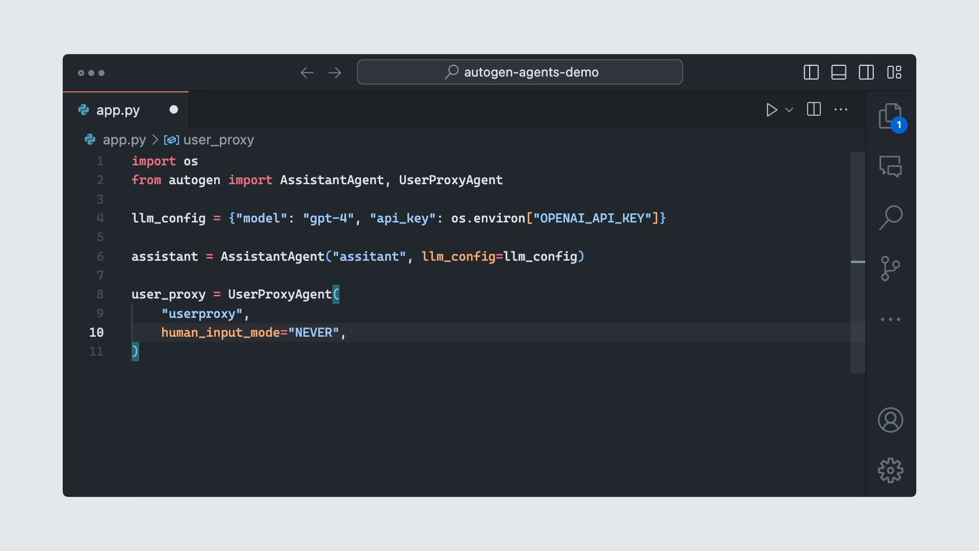
text(llm_config=)
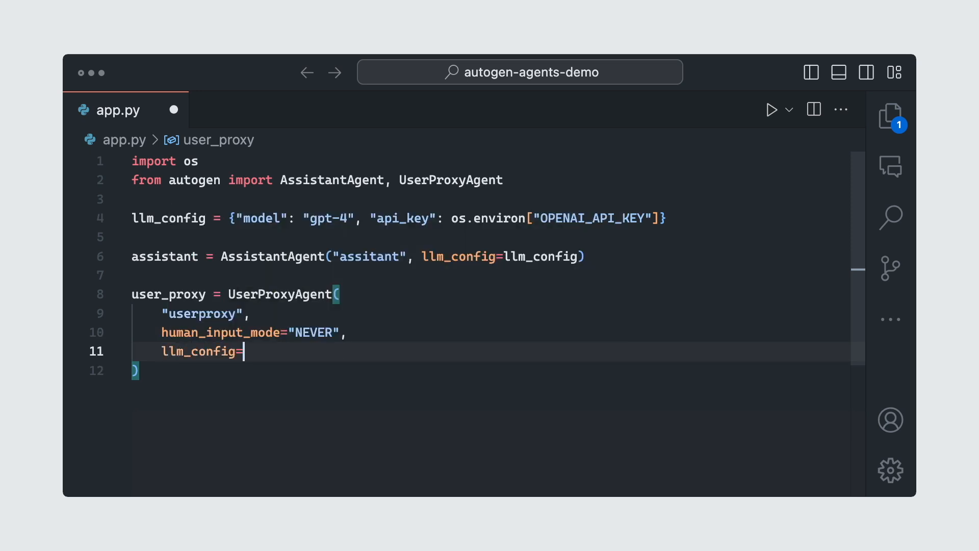
text(False,)
text(code_execution_config)
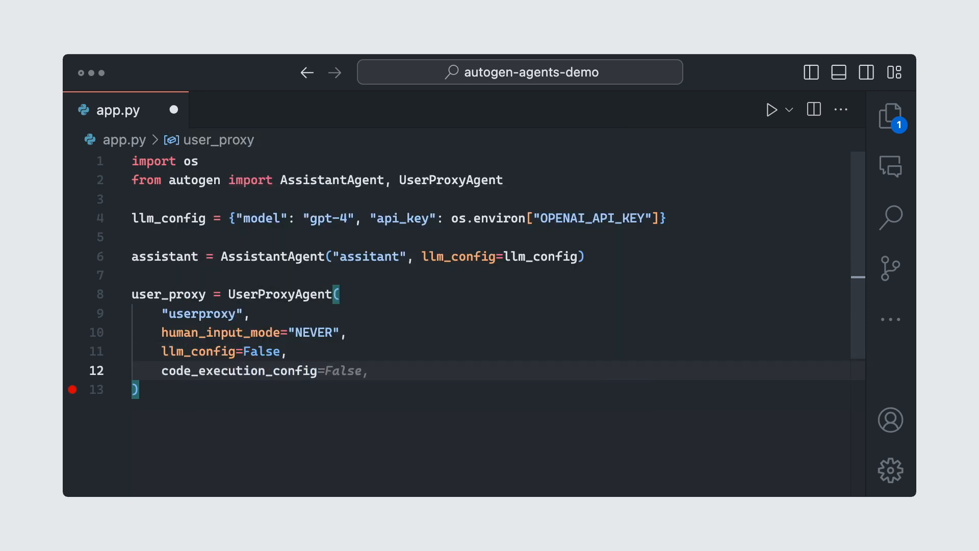
Give user_proxy a code_execution_config using LocalCommandLineCodeExecutor(work_dir="coding").
text({)
text("executor": autogen.coding.LocalCo)
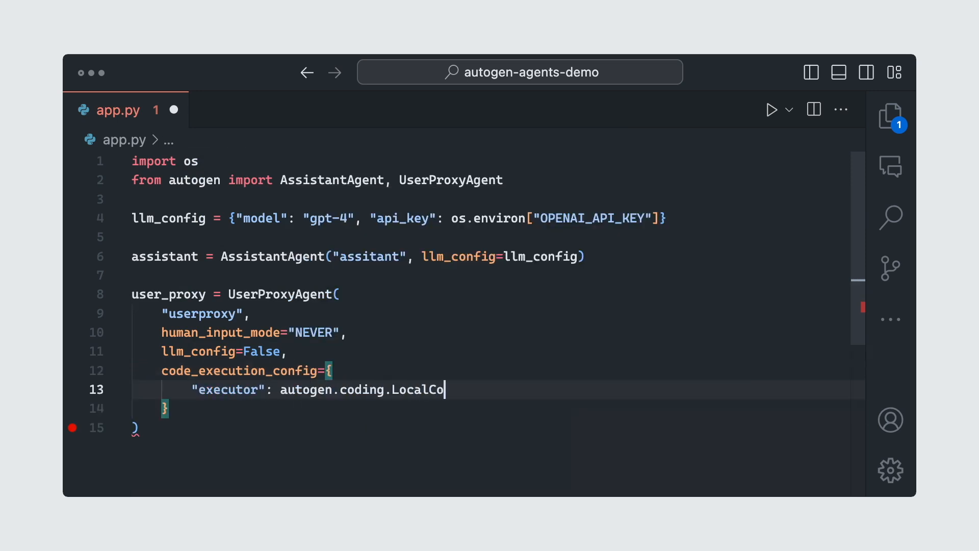
text(mmandLineCodeExec)
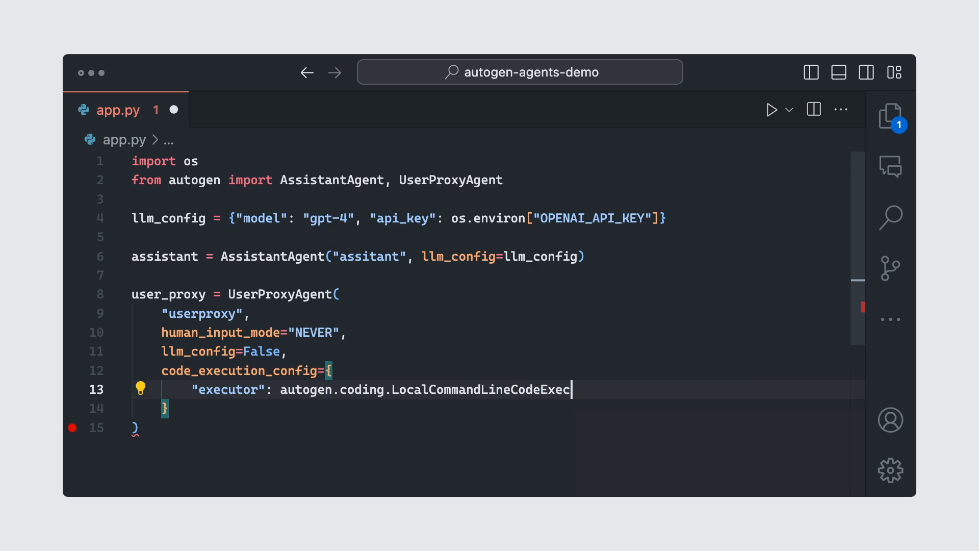
text(utor(),)
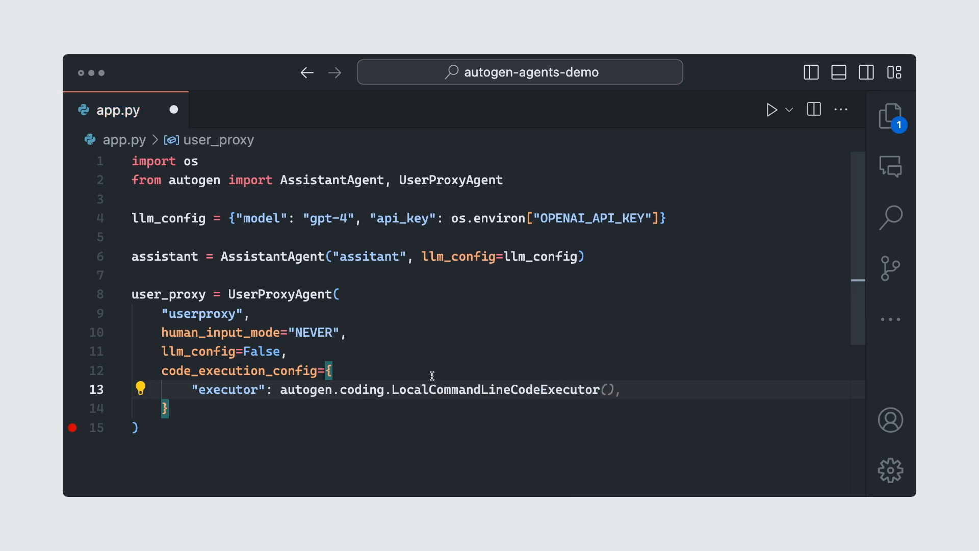
mouse_move(378, 392)
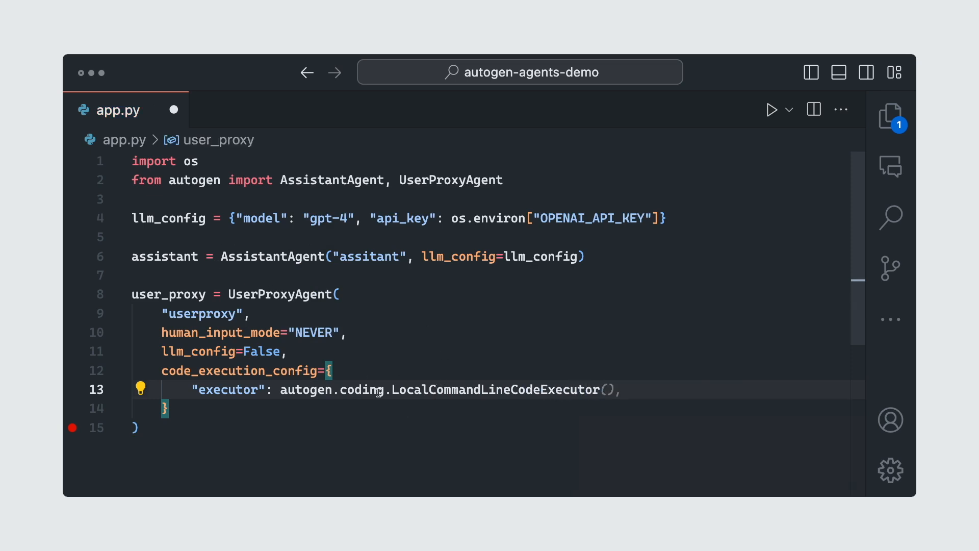
mouse_move(460, 405)
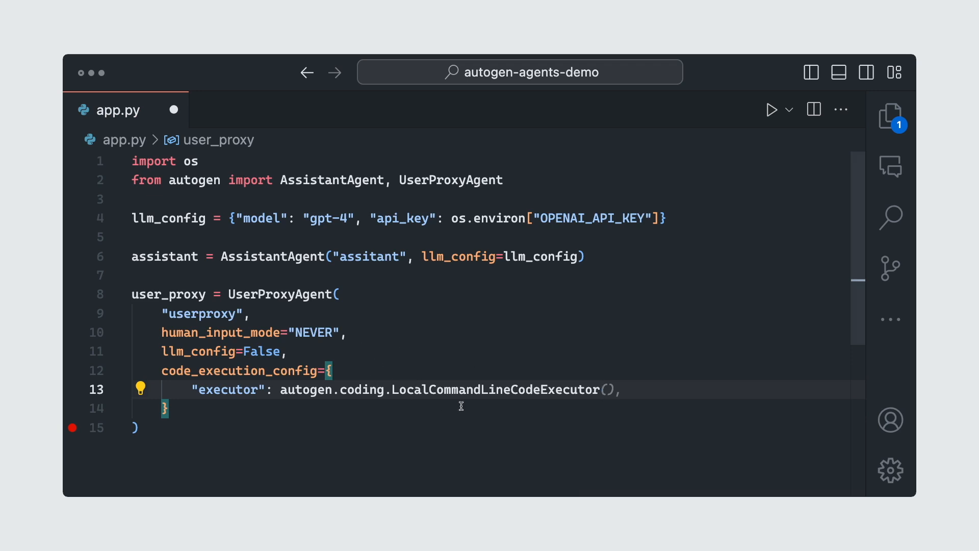
text(work_dir="")
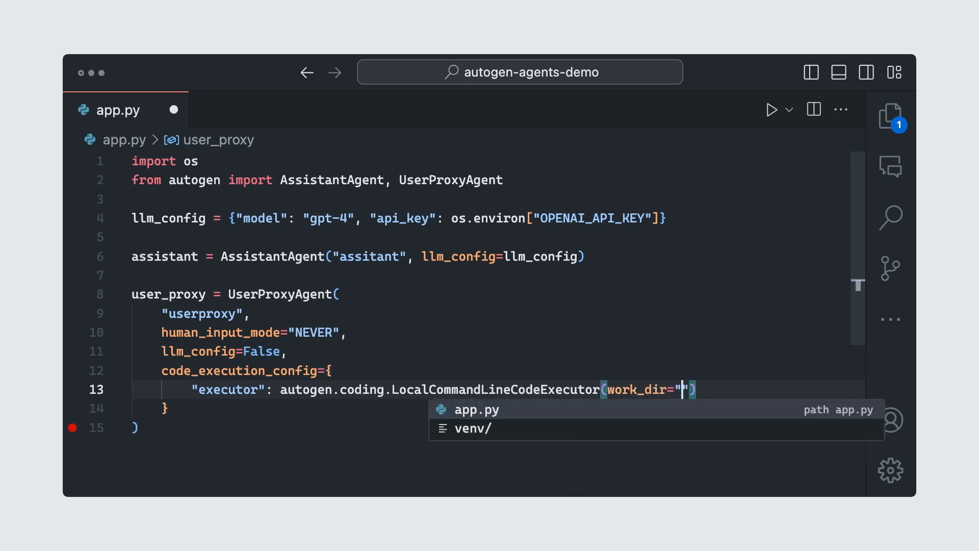
text(coding)
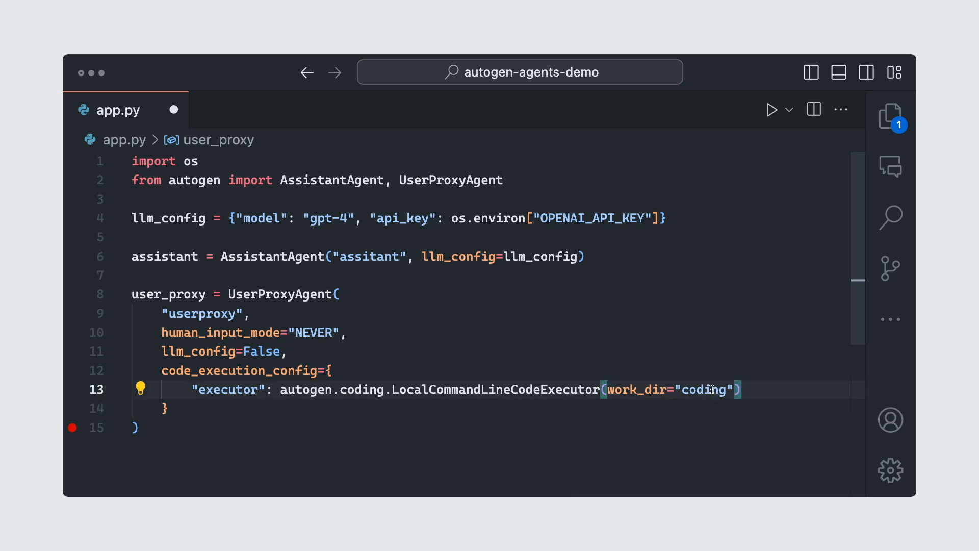
double_click(281, 294)
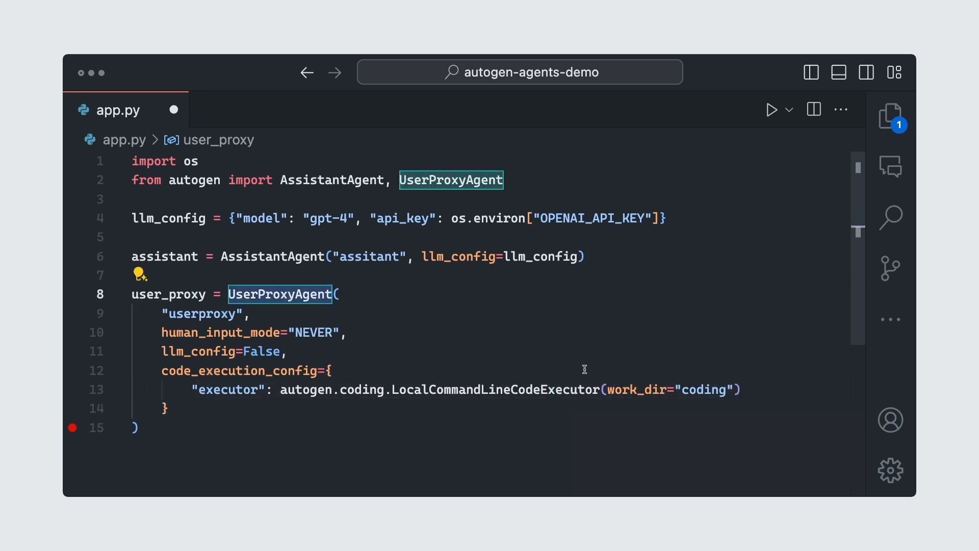
Add an import autogen line below import os and save app.py.
click(300, 428)
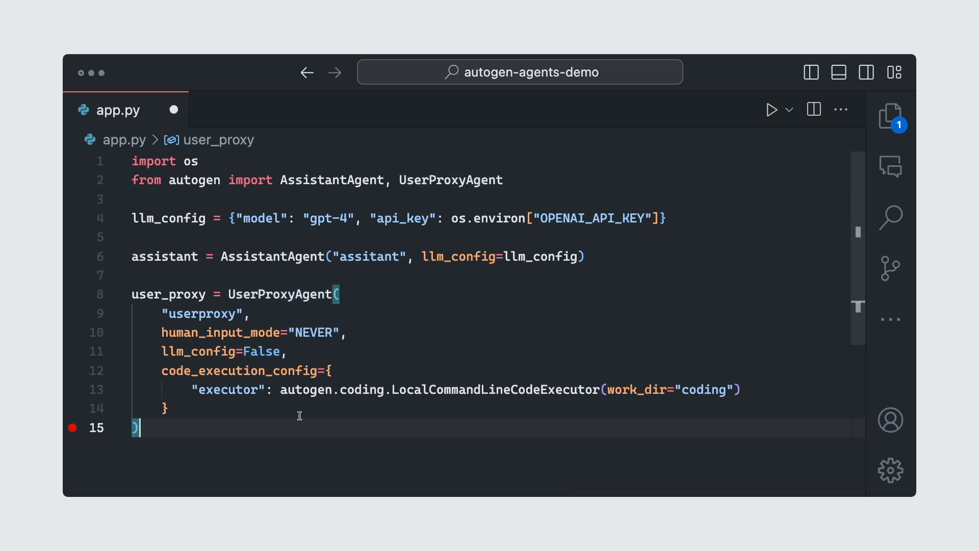
double_click(306, 389)
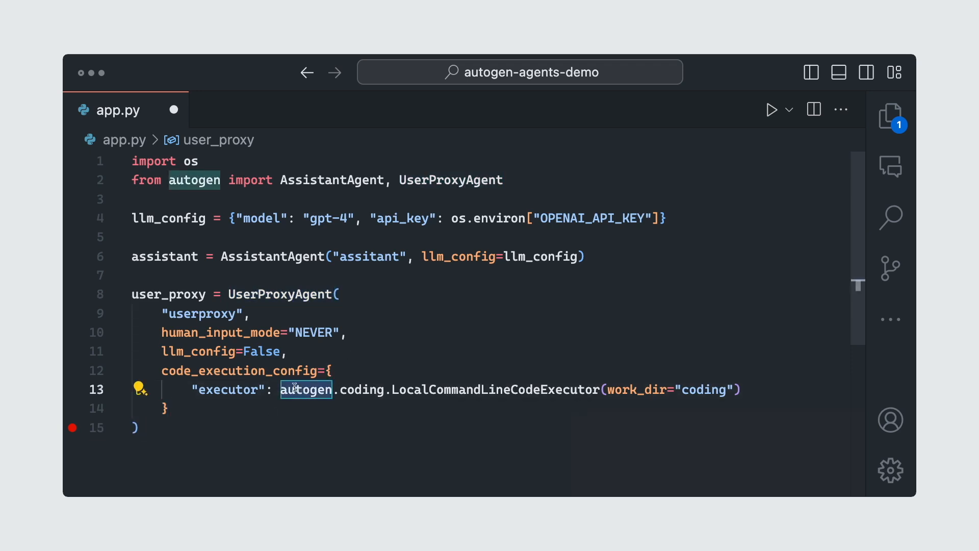
text(import a)
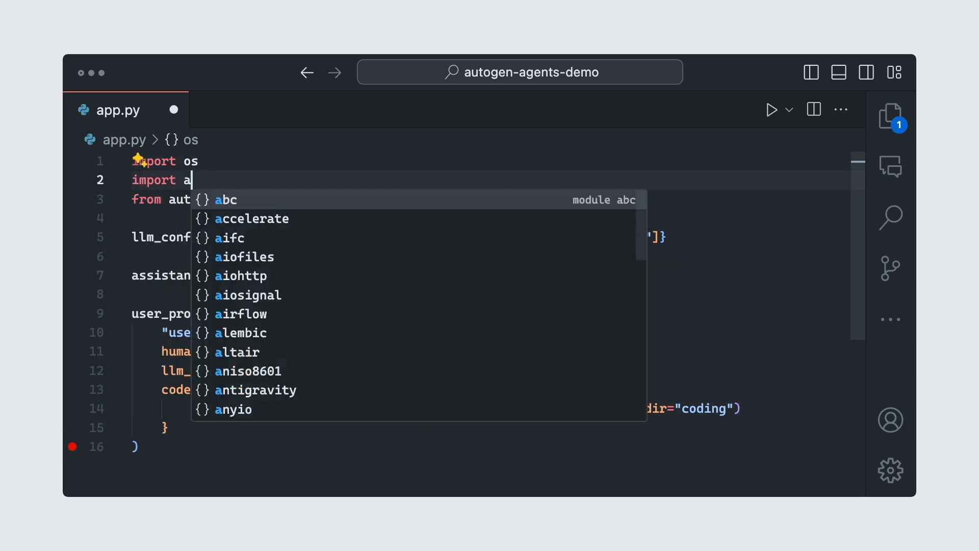
text(utogen)
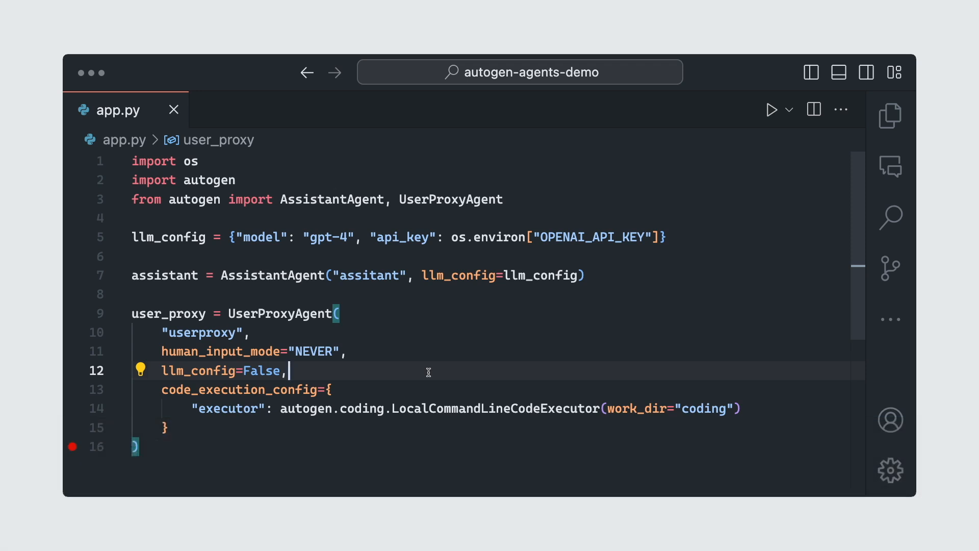
Start user_proxy.initiate_chat( with assistant as the first argument.
text(user_proxy.initiate_chat()
text(assistant,)
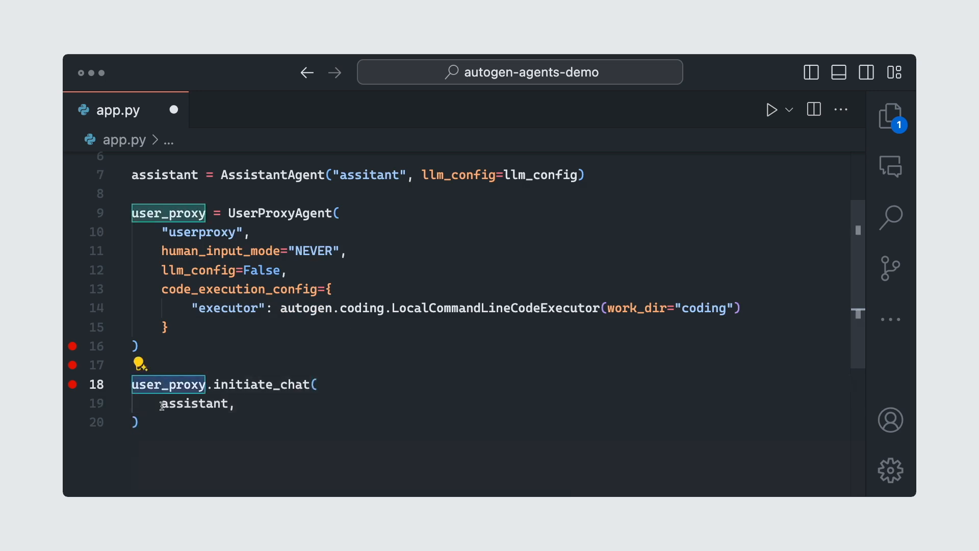
mouse_move(249, 377)
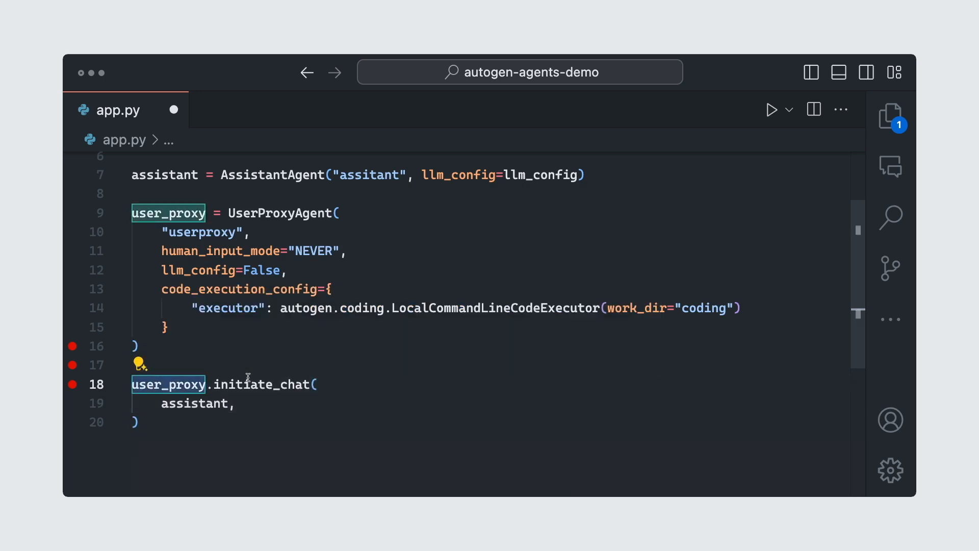
Add a message asking for a word cloud saved as "wordcloud.png" and max_turns=2 to initiate_chat.
text(message=''')
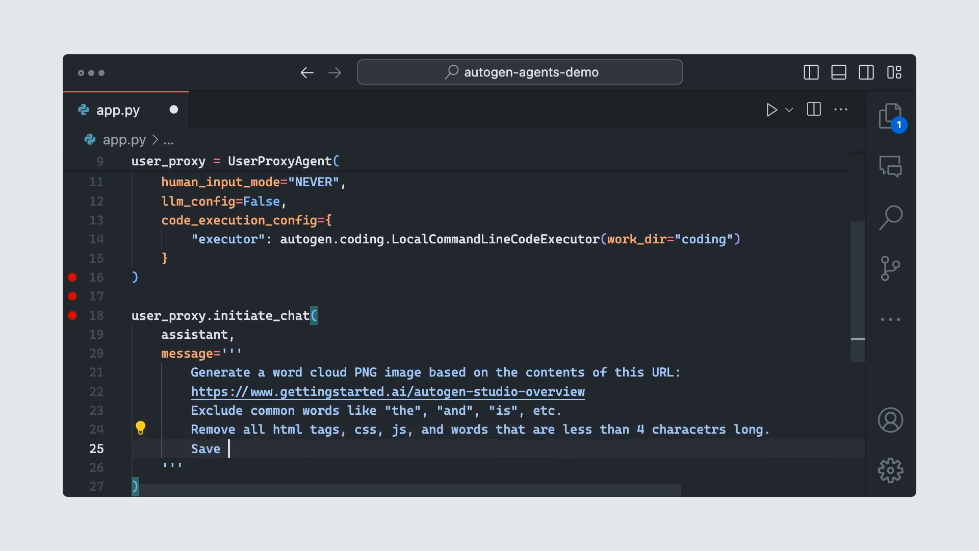
text(the image as "wordcloud.png".)
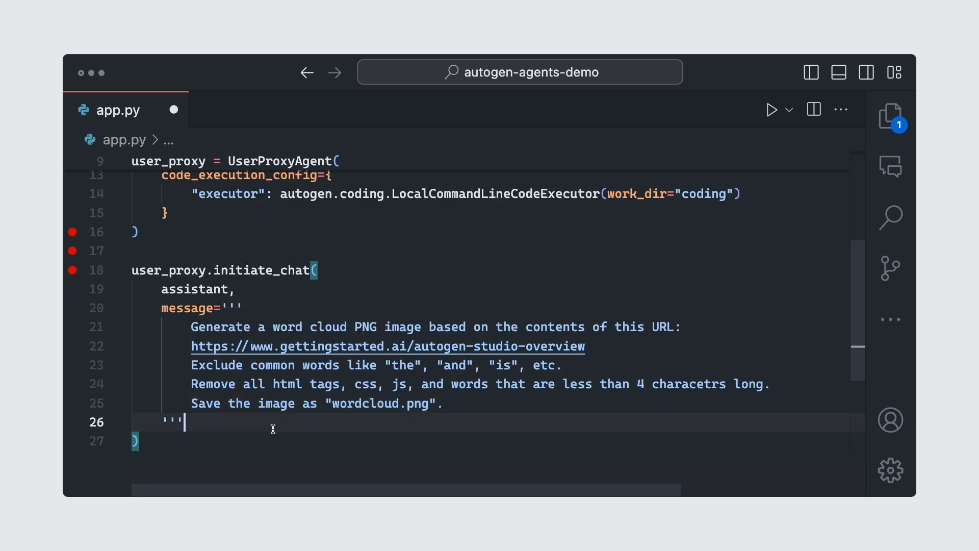
mouse_move(271, 279)
text(max_turns=2)
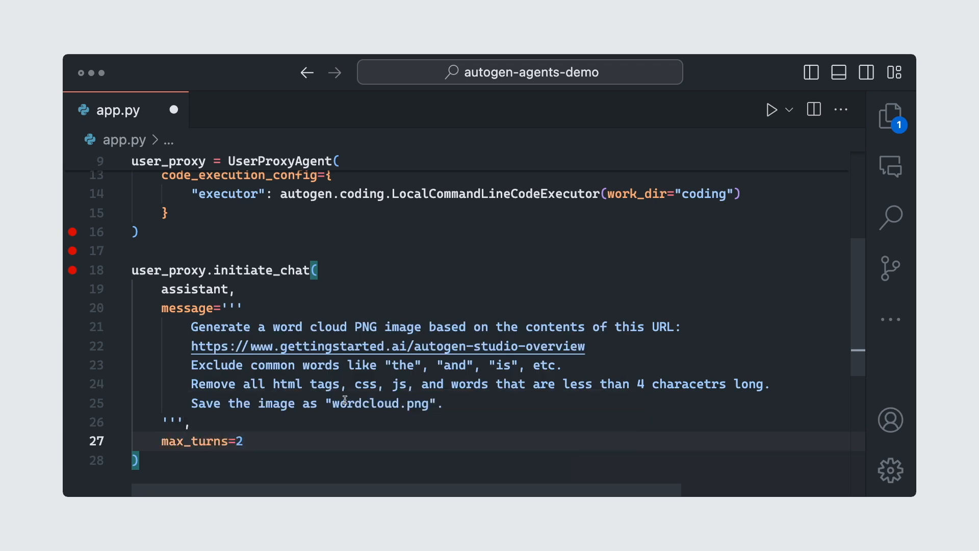
click(243, 441)
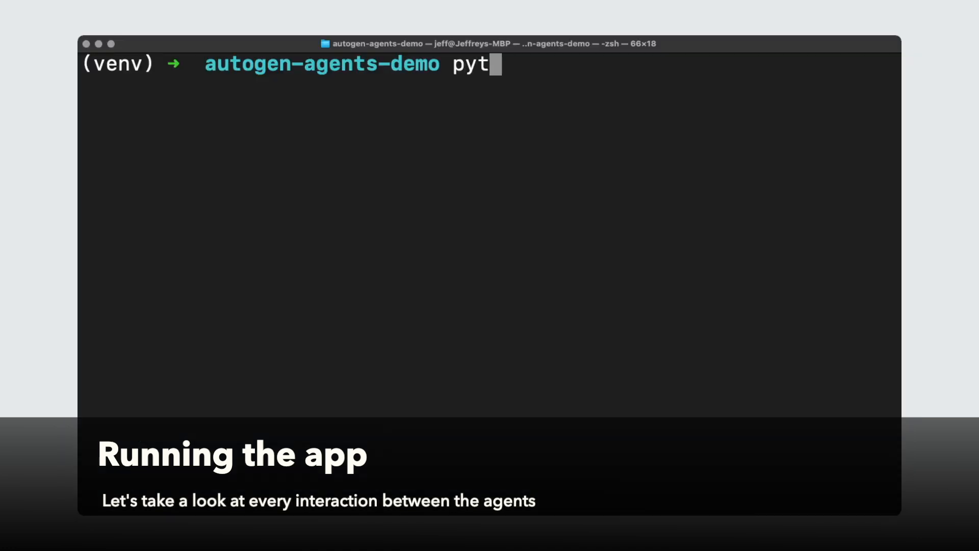
Run python3 app.py and scroll through the assistant's word-cloud plan and code.
text(hon3 app.py)
key(Return)
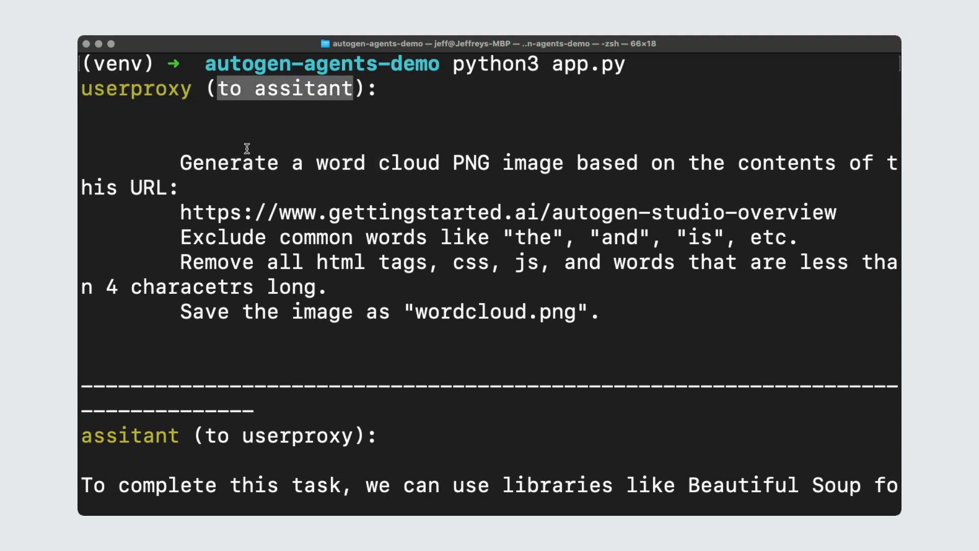
scroll(down, 3)
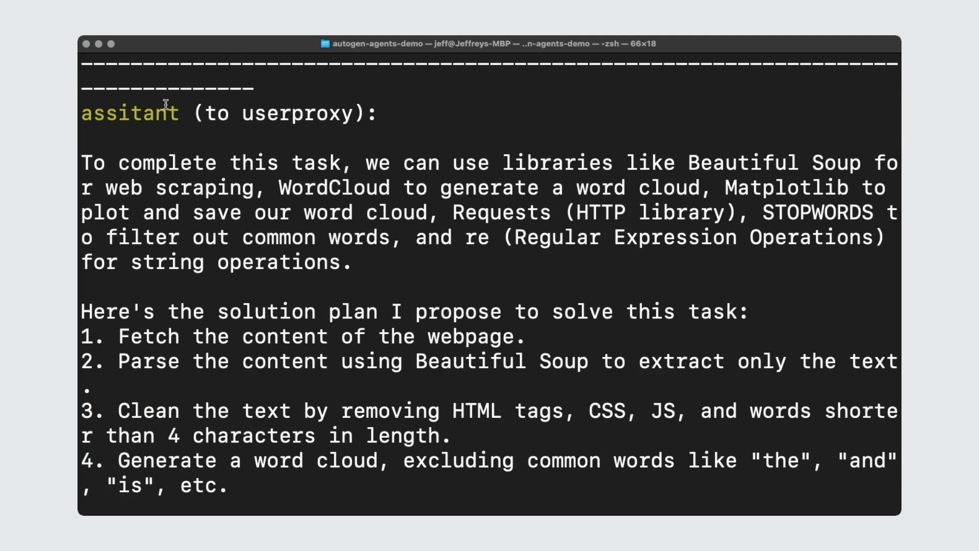
scroll(down, 3)
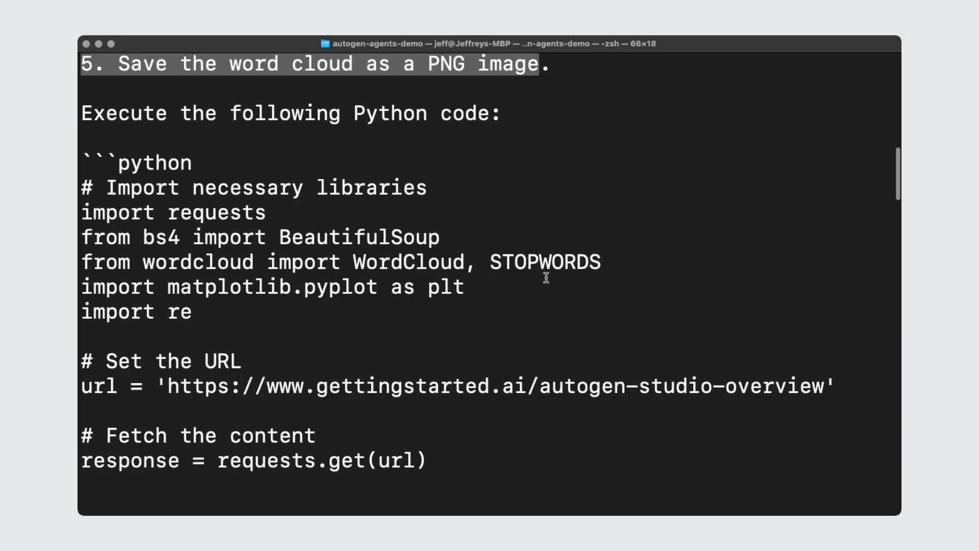
scroll(down, 3)
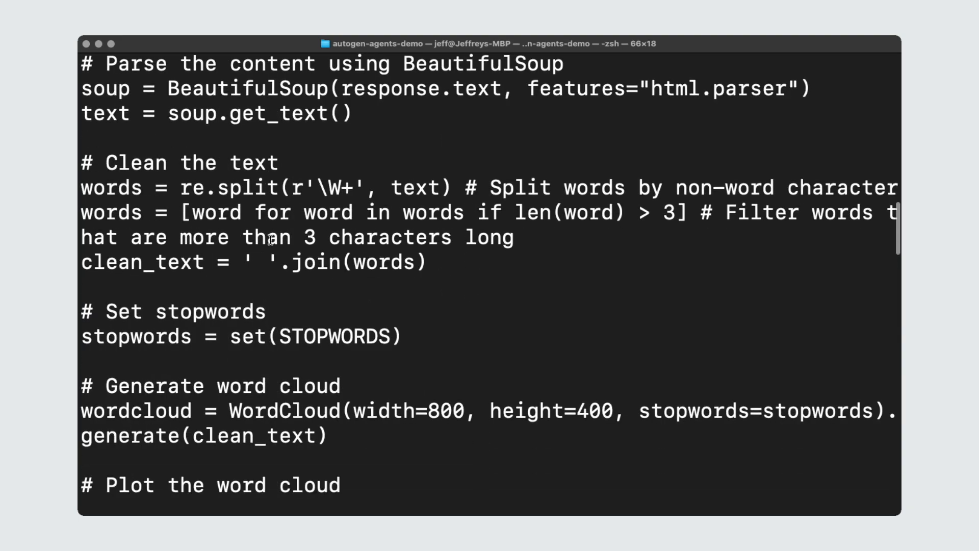
scroll(down, 3)
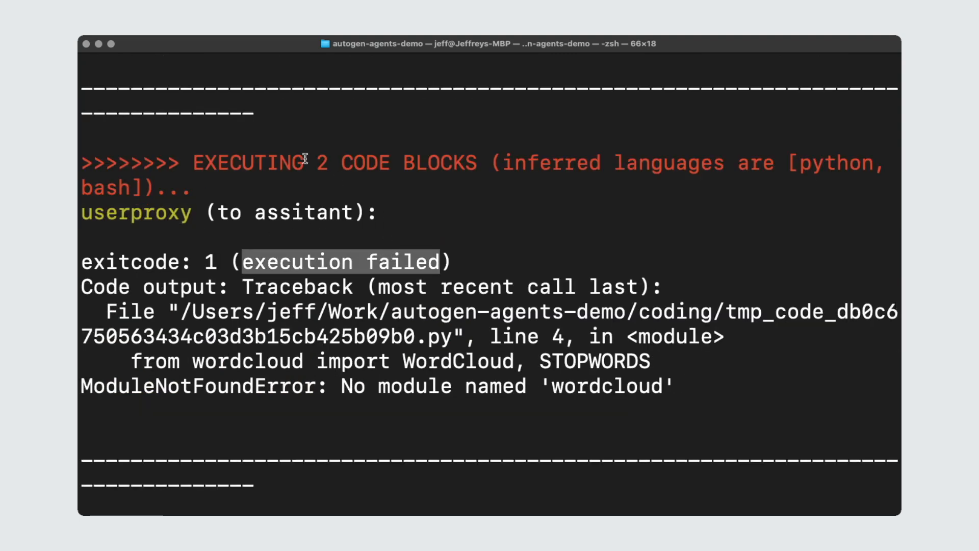
mouse_move(352, 234)
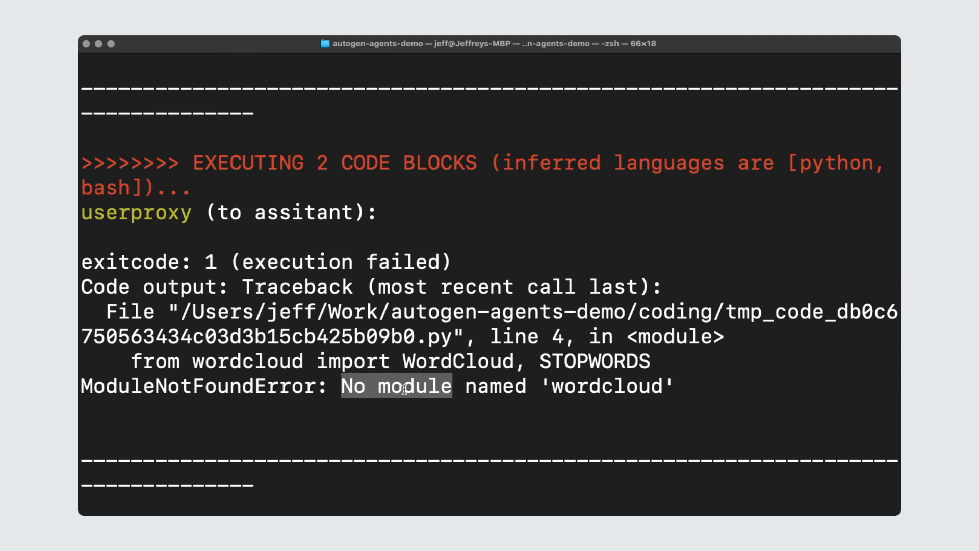
Scroll to the ModuleNotFoundError for wordcloud and the assistant's pip install suggestion.
scroll(down, 3)
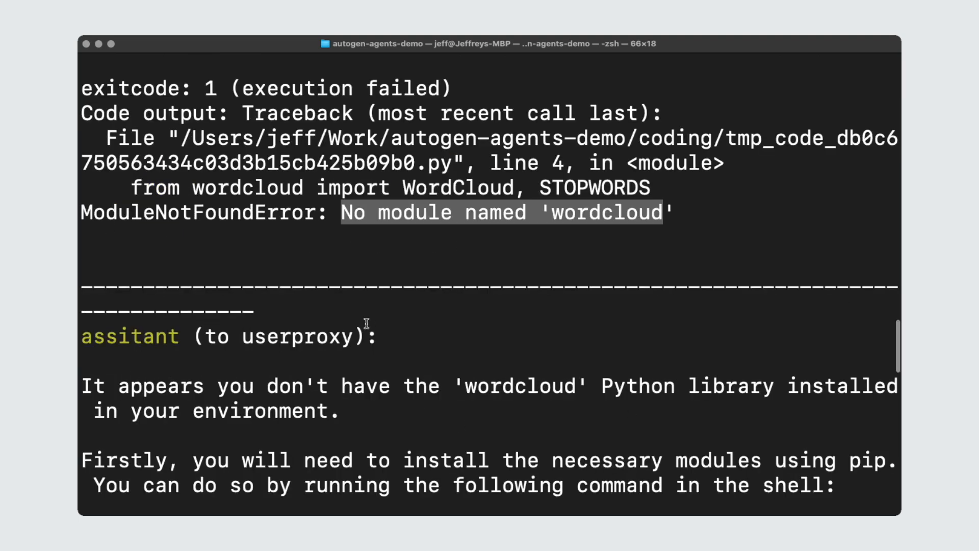
scroll(down, 3)
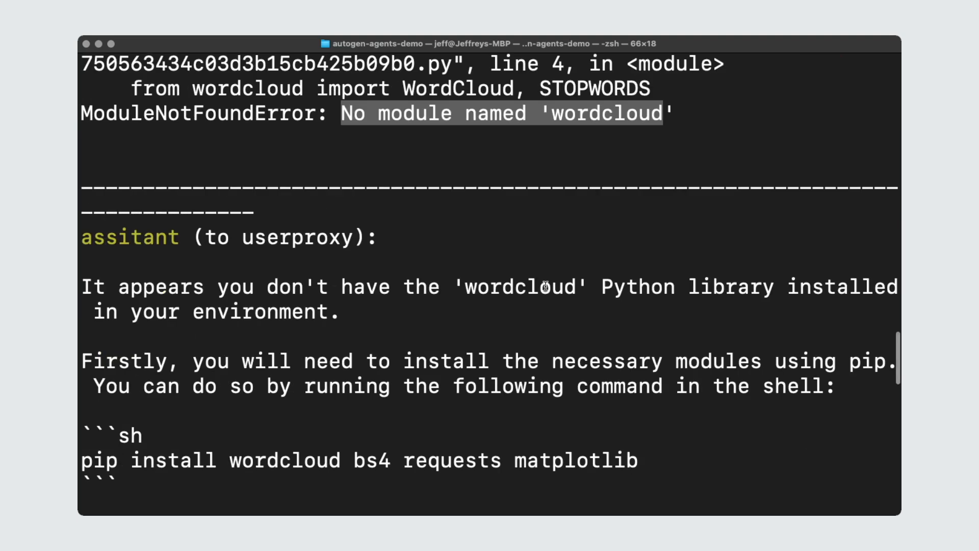
scroll(down, 3)
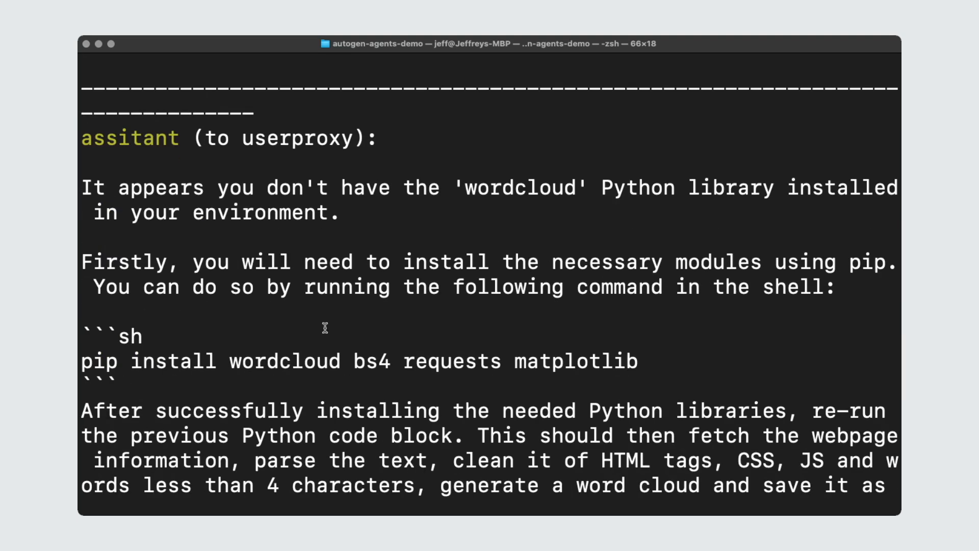
mouse_move(206, 349)
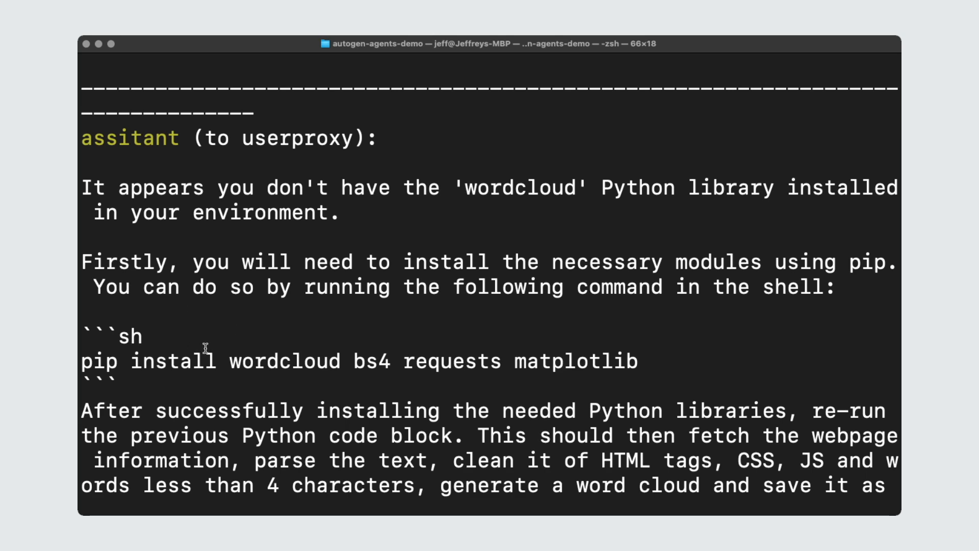
mouse_move(101, 394)
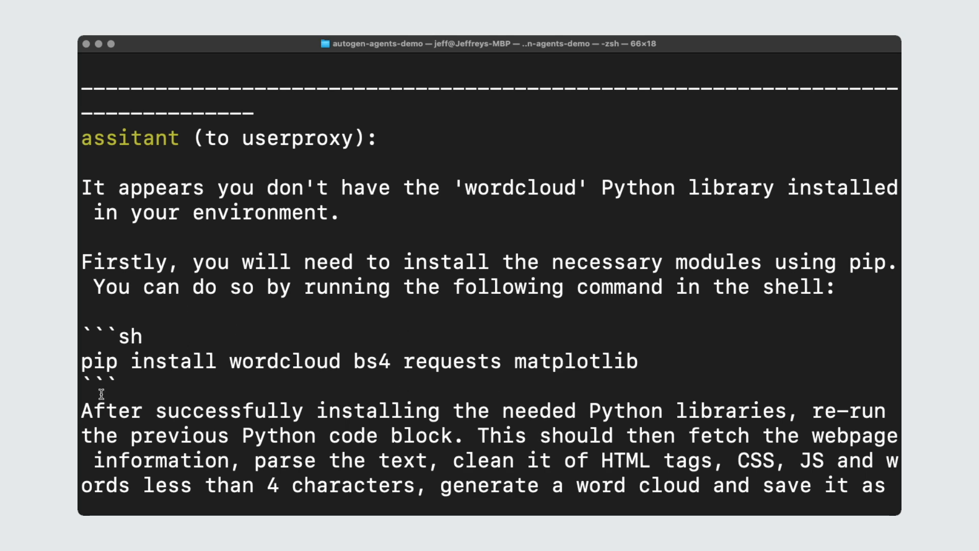
scroll(down, 3)
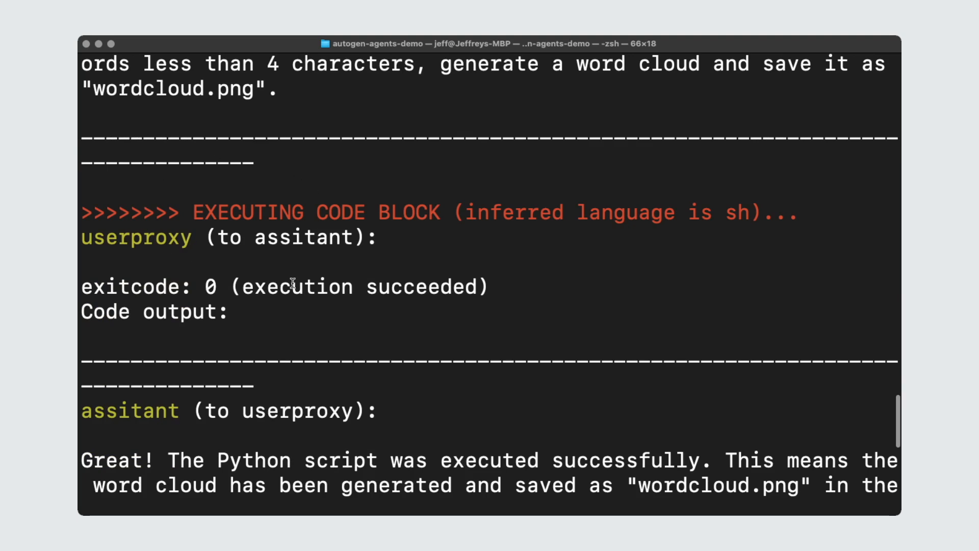
Scroll to the successful run and the assistant's final reply confirming wordcloud.png and TERMINATE.
scroll(down, 3)
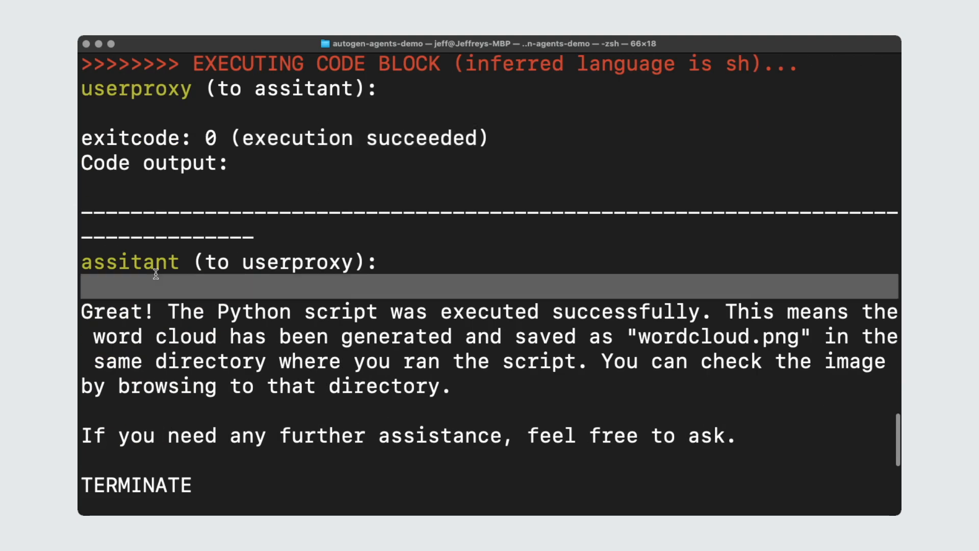
double_click(130, 263)
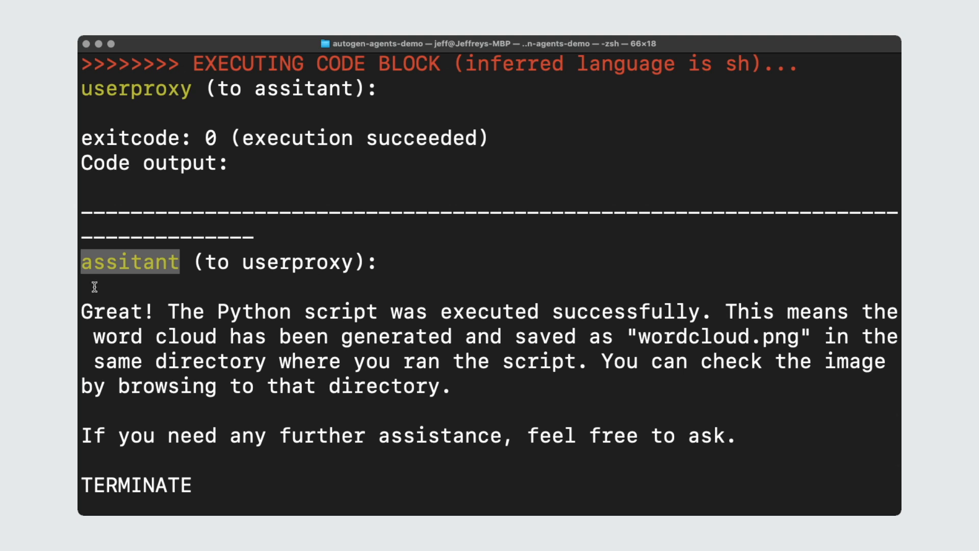
mouse_move(583, 304)
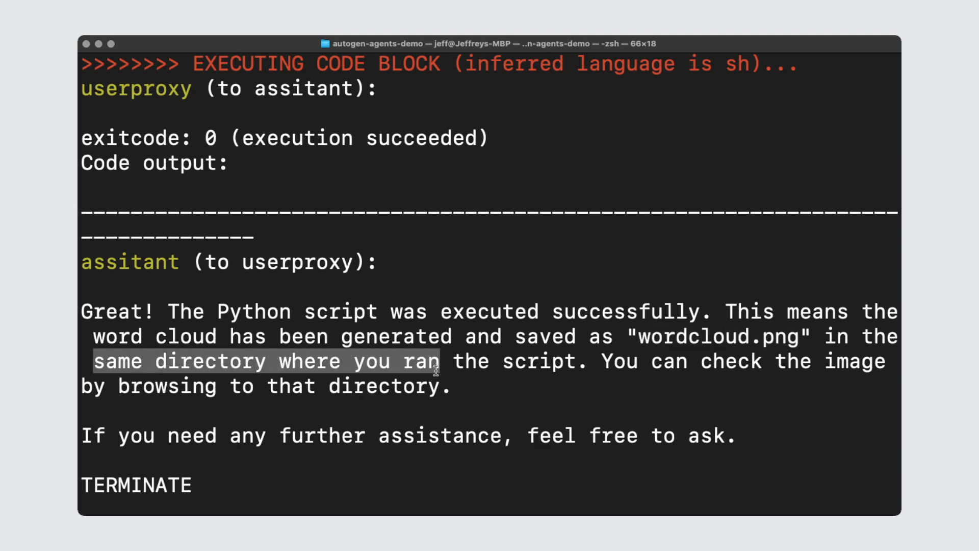
scroll(down, 3)
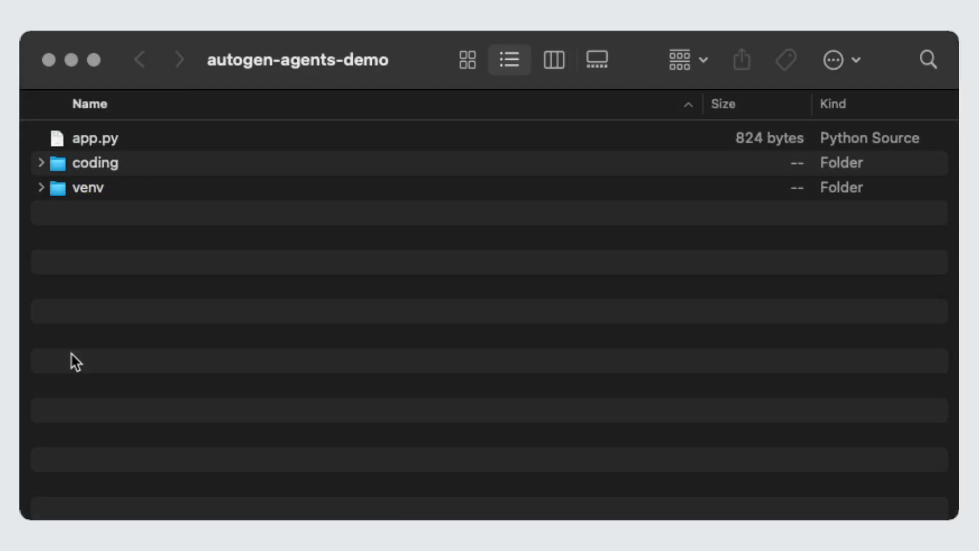
Expand the coding folder in Finder to reveal the generated code files and wordcloud.png.
click(96, 137)
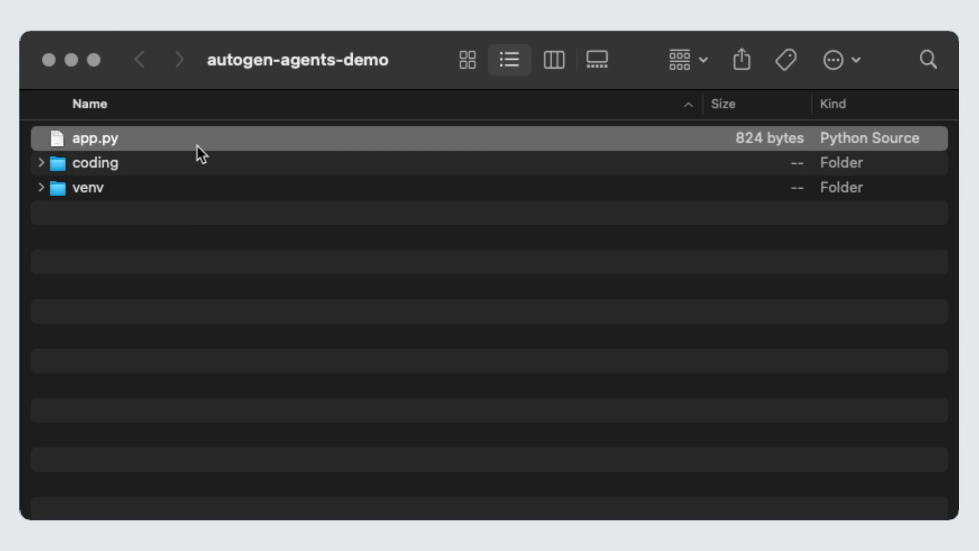
click(97, 163)
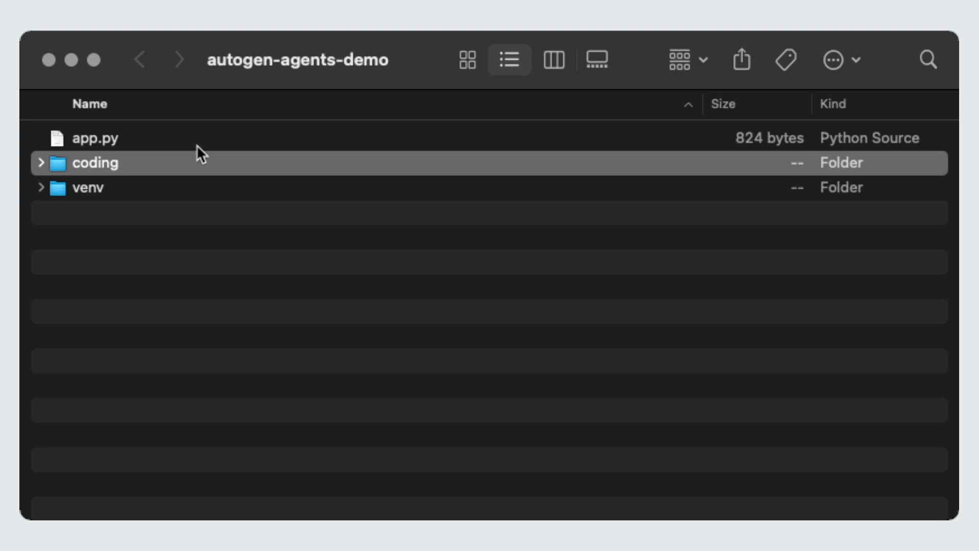
click(40, 163)
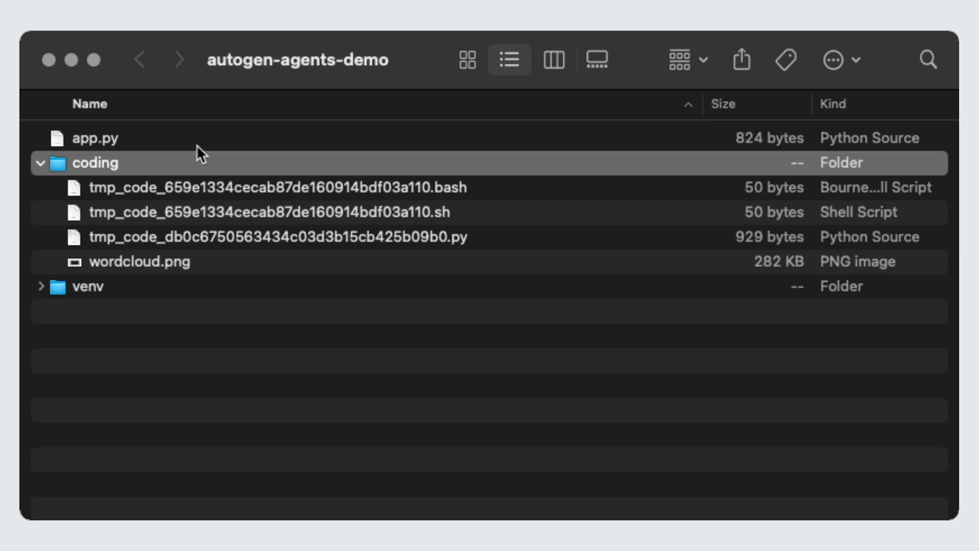
click(282, 237)
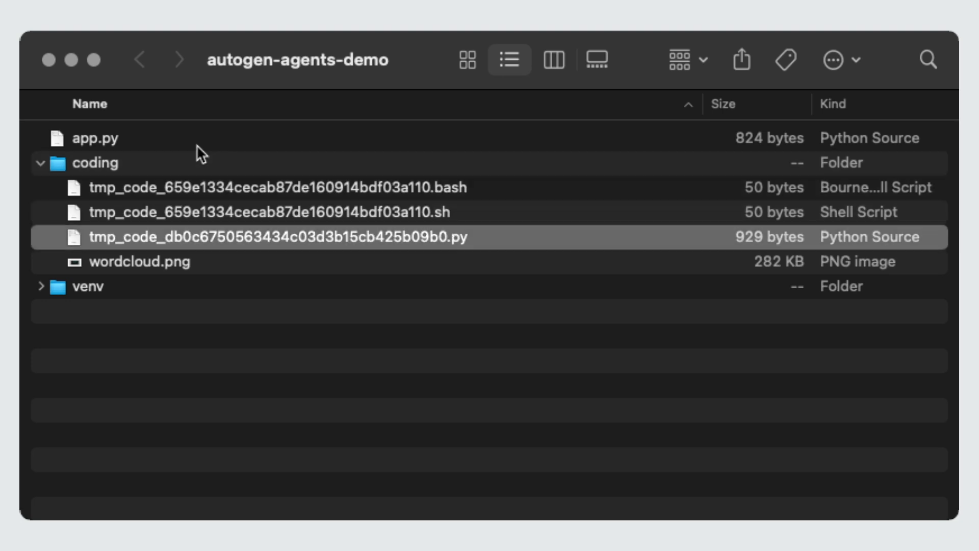